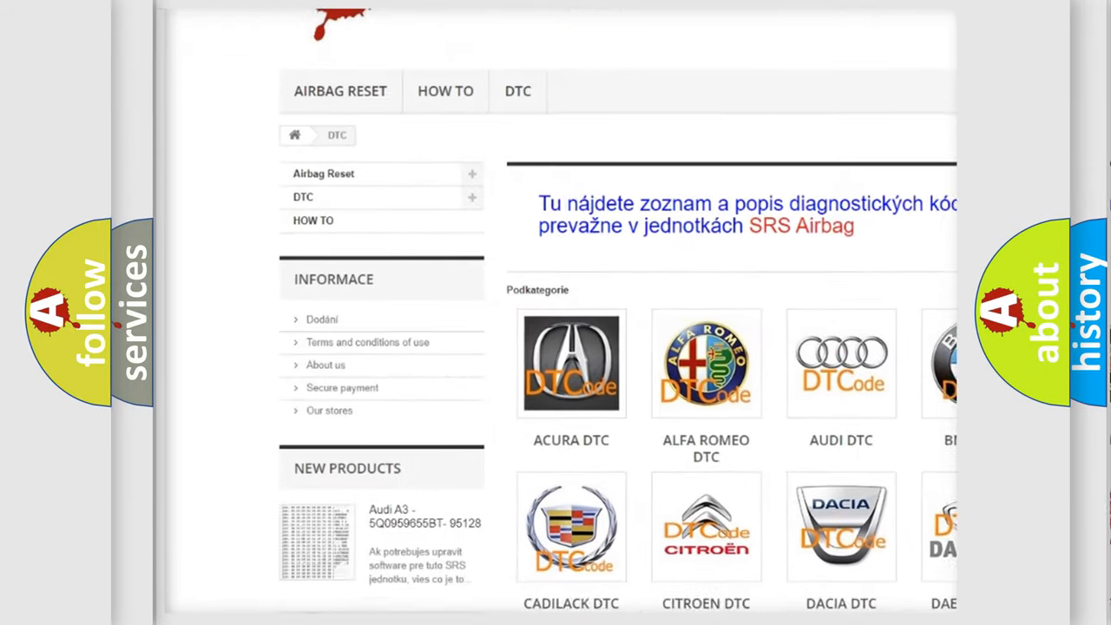
scroll(down, 3)
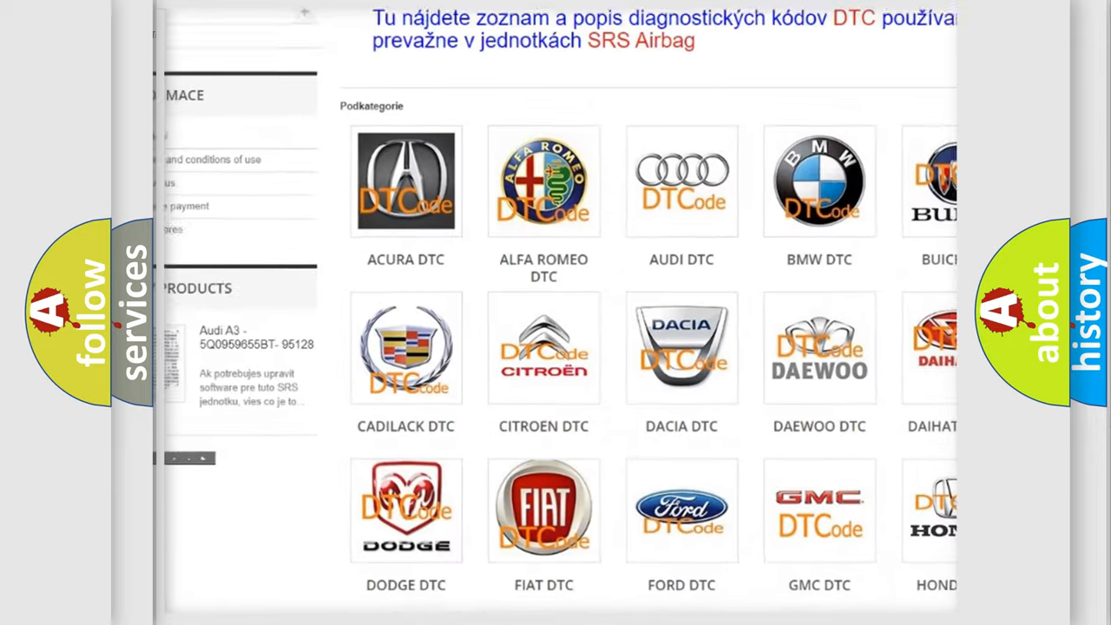
scroll(down, 3)
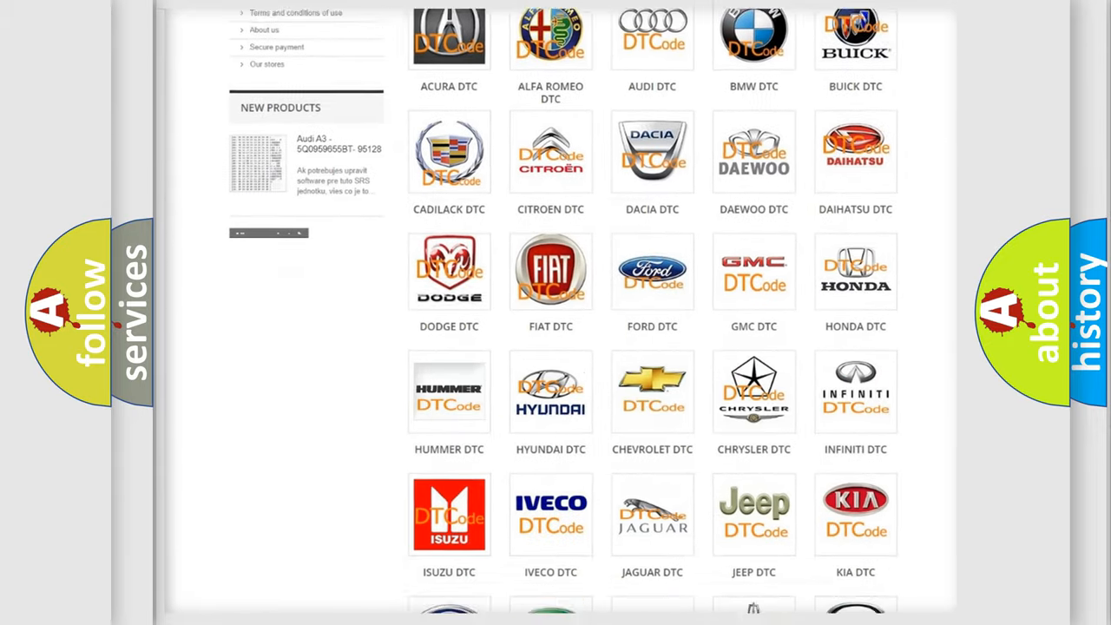
scroll(down, 3)
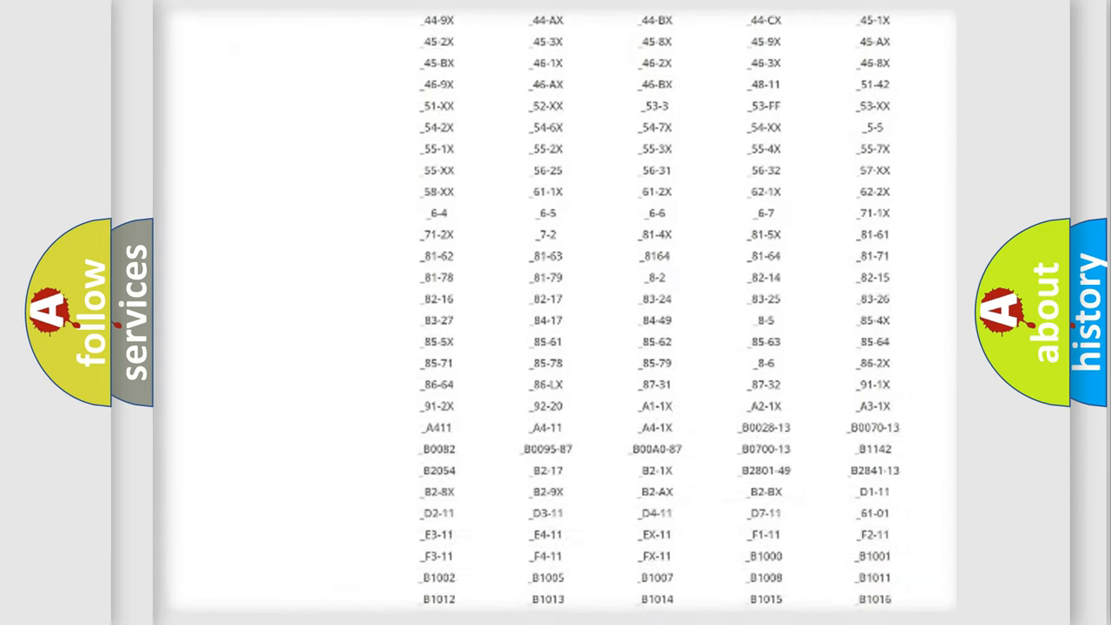
scroll(down, 3)
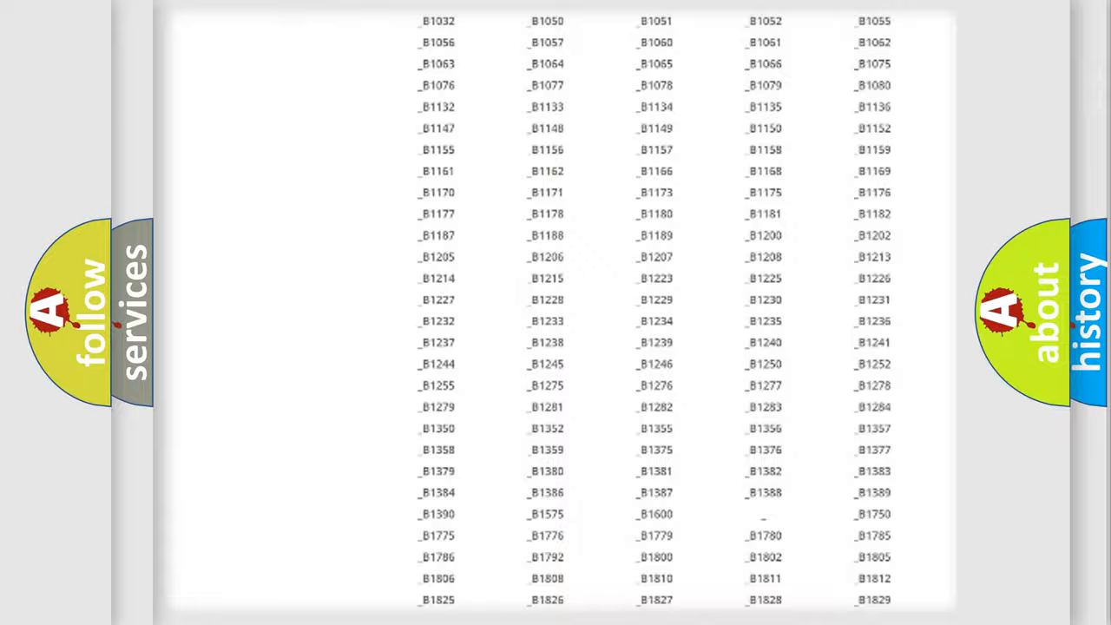